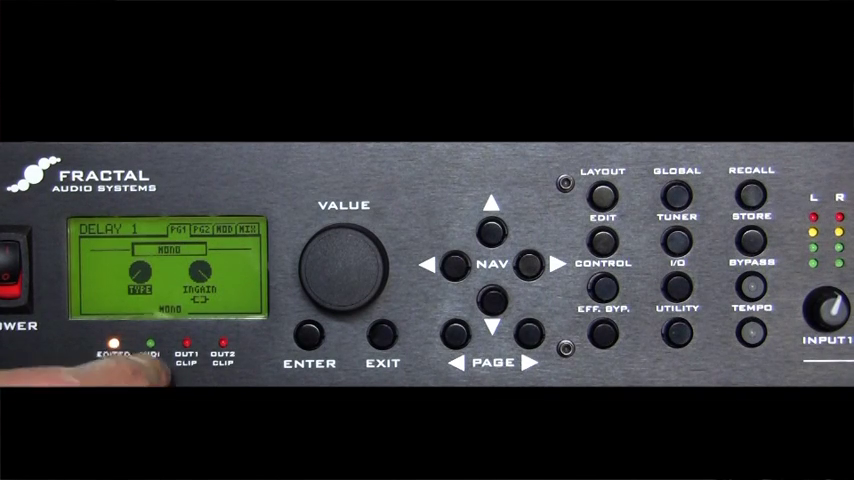
Set the Delay 1 block's TYPE parameter to Ping-Pong
left_click(344, 264)
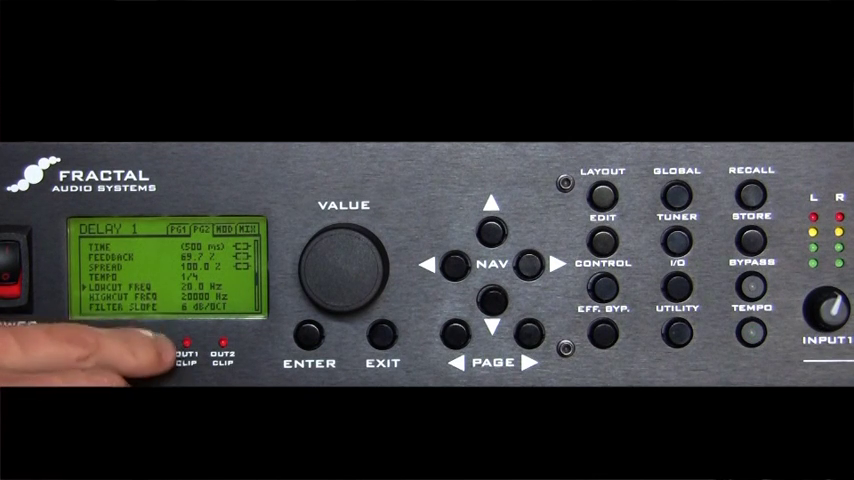
mouse_move(130, 360)
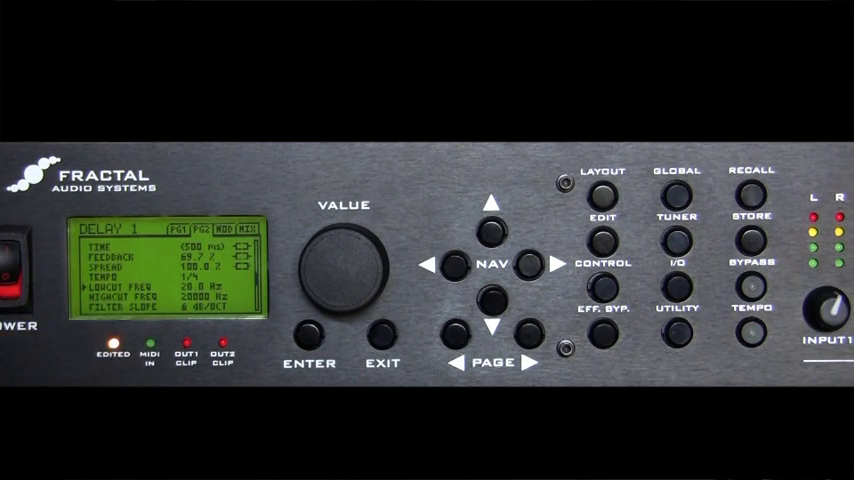